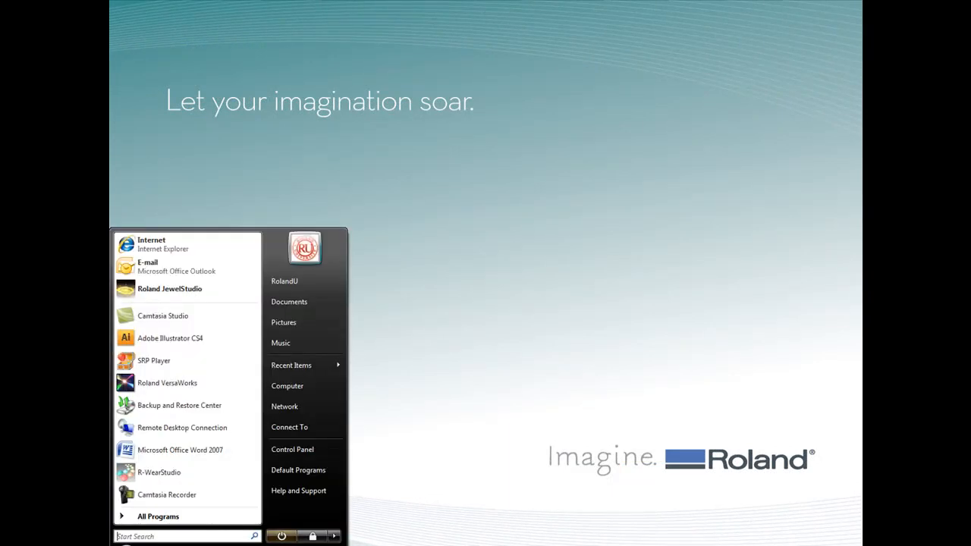
- Launch R-WearStudio from the Start menu's All Programs list
left_click(158, 516)
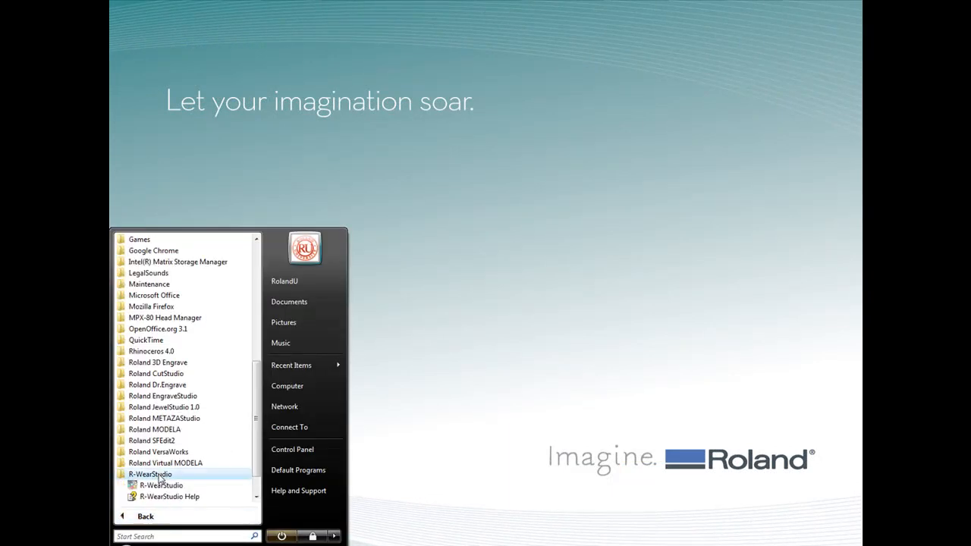
left_click(159, 485)
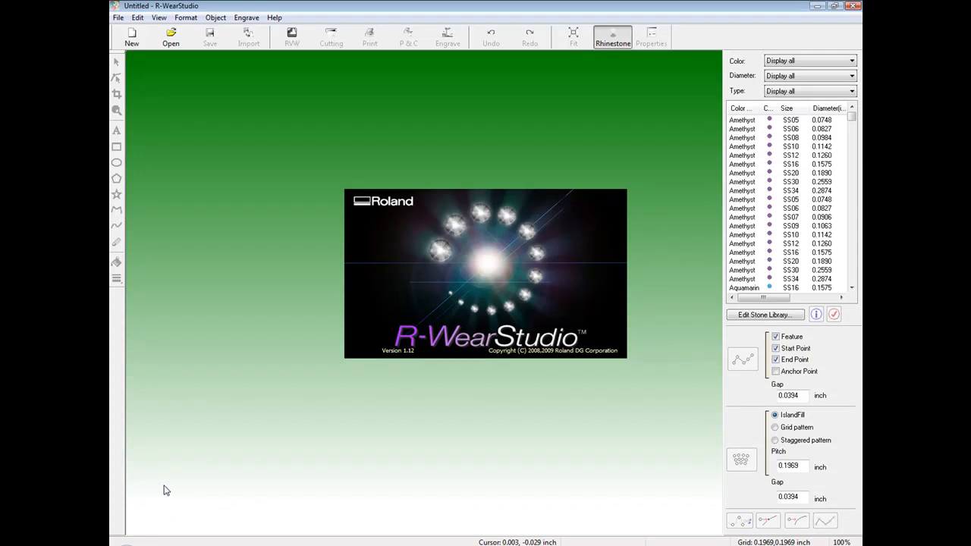
- Set the File > Working Size to 12 inches wide by 9 inches long
left_click(116, 16)
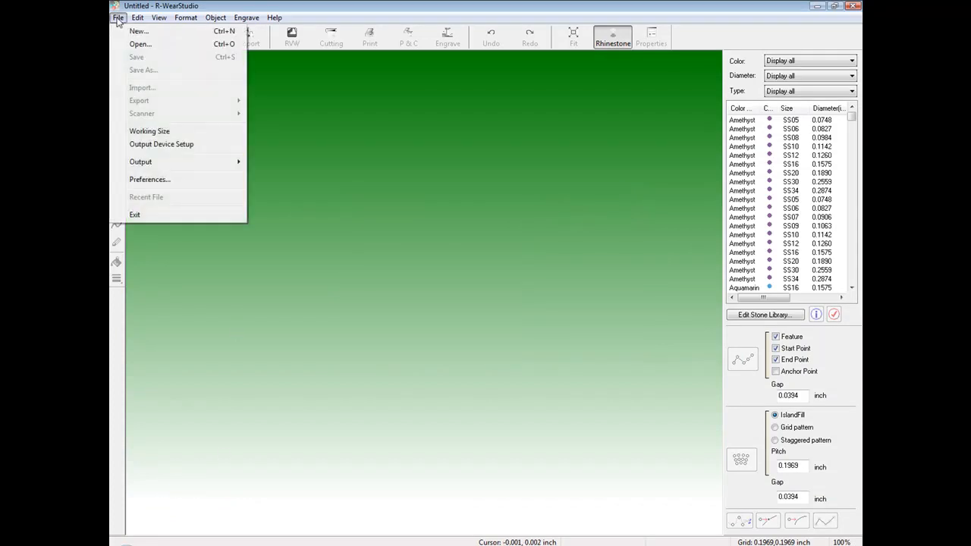
left_click(150, 131)
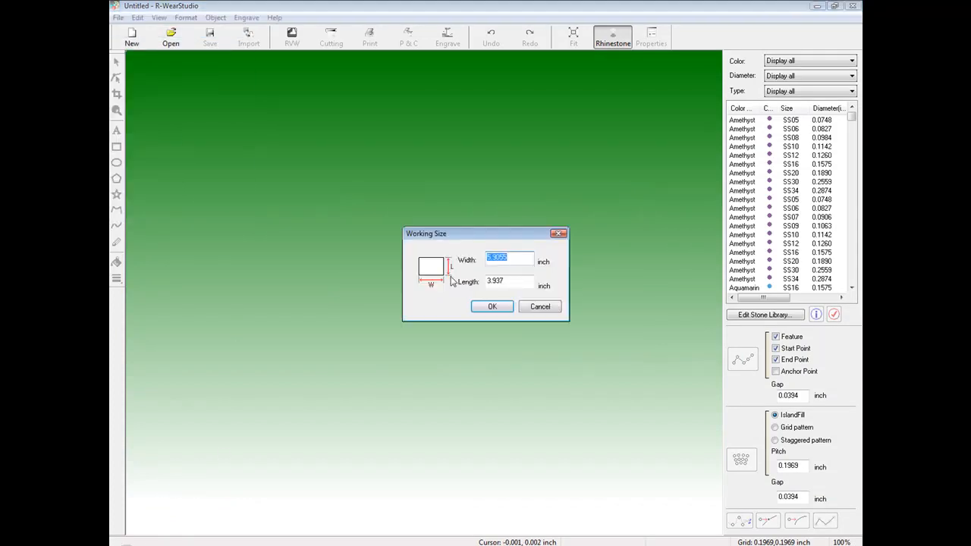
type("12.0000")
left_click(509, 281)
type("9")
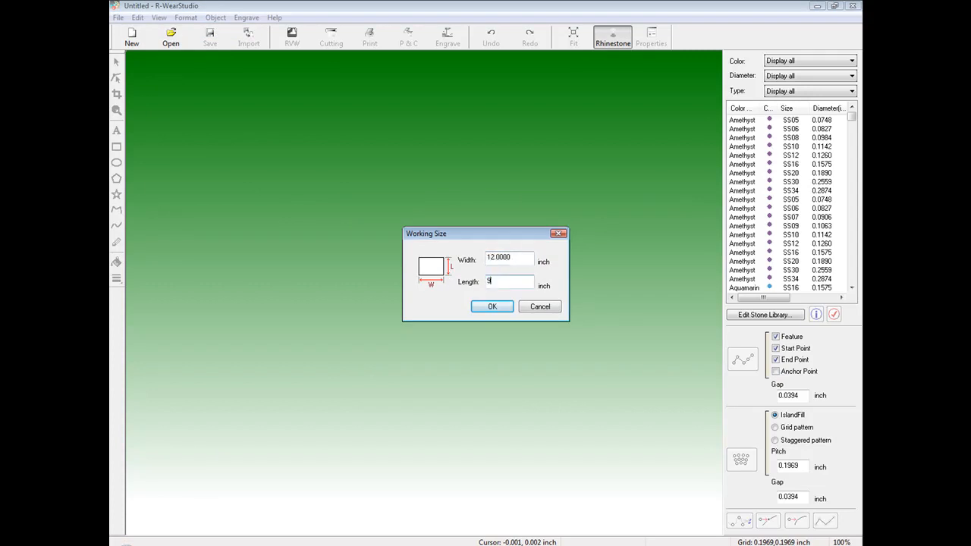
left_click(492, 306)
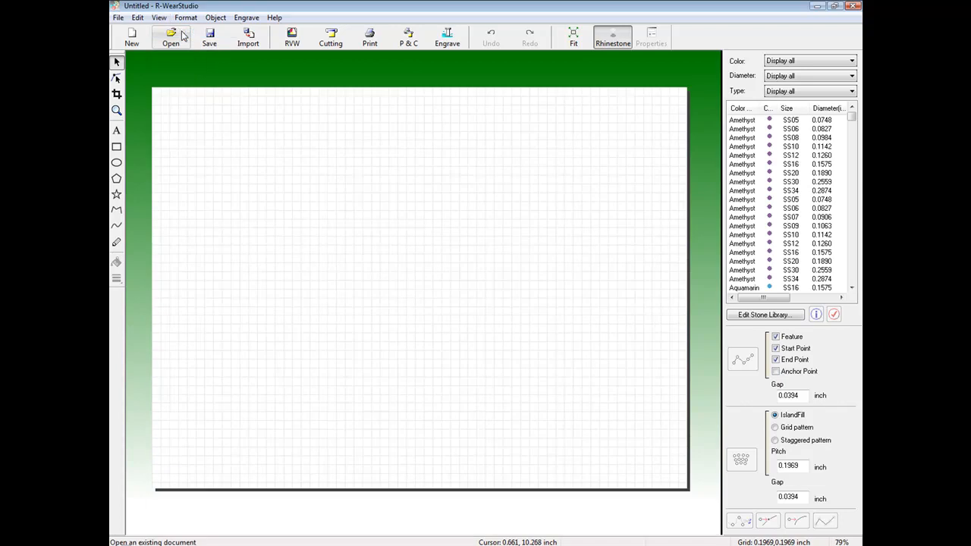
mouse_move(185, 35)
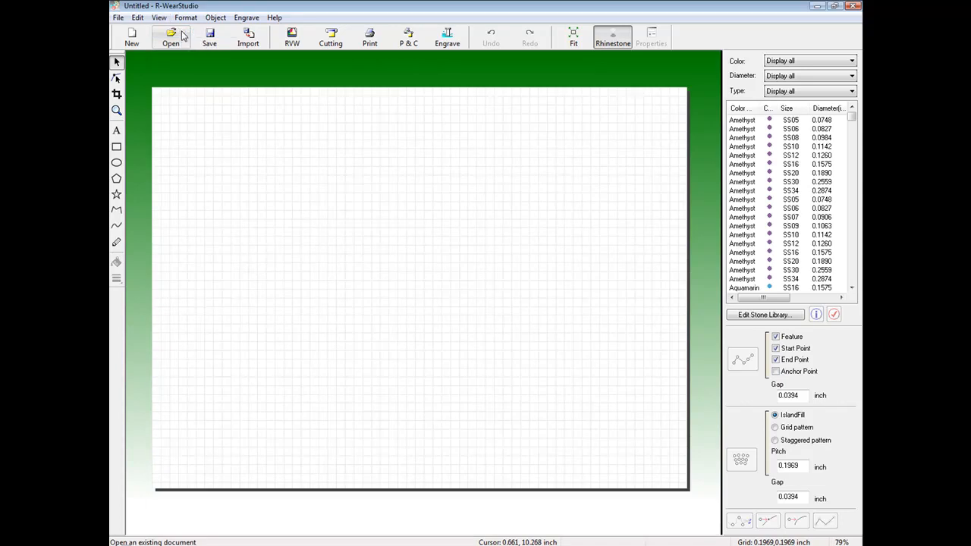
mouse_move(247, 36)
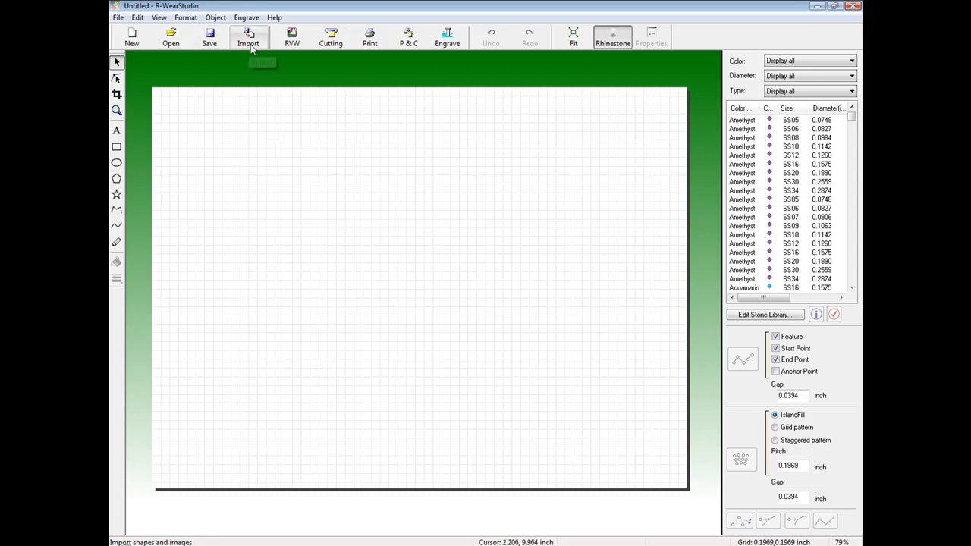
mouse_move(249, 40)
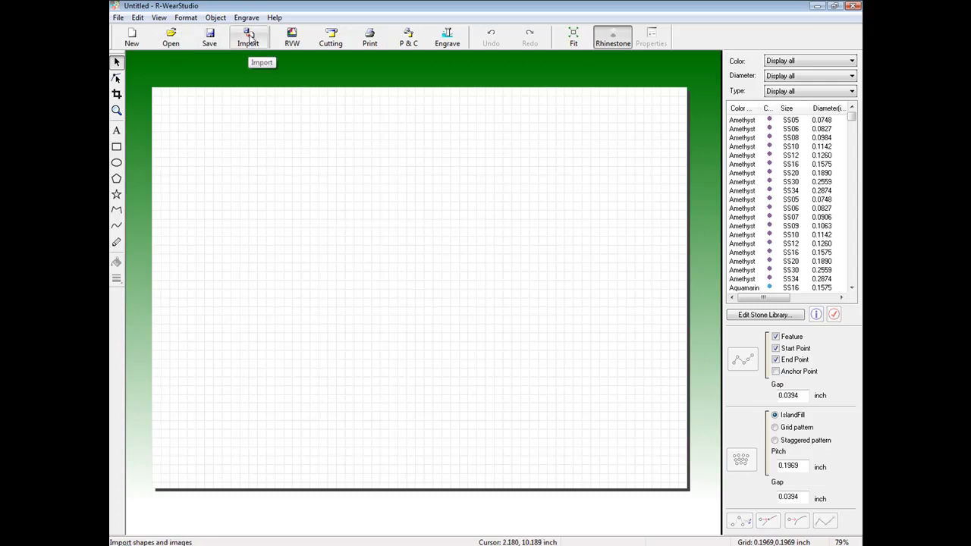
- Import the clover picture and drag its corner until it is about 4.1 inches square
left_click(248, 37)
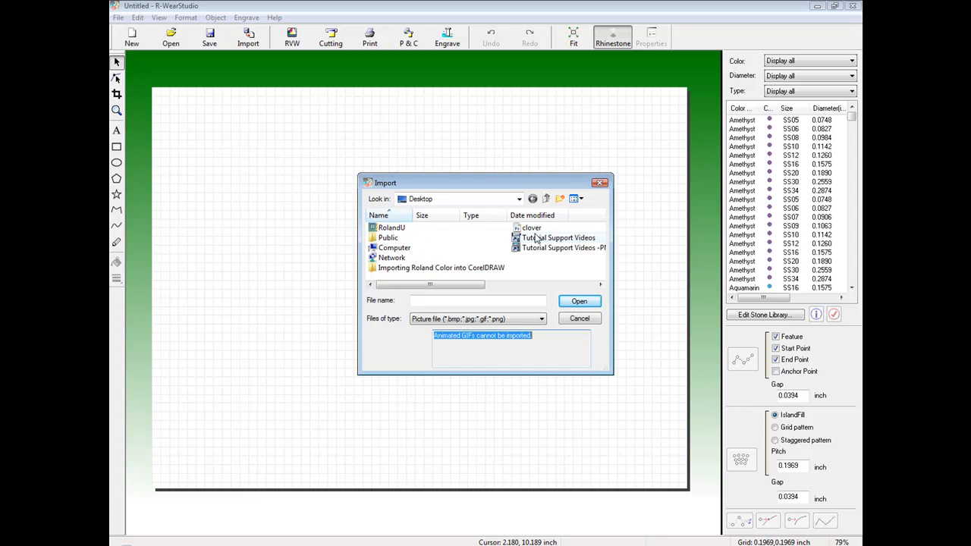
left_click(579, 300)
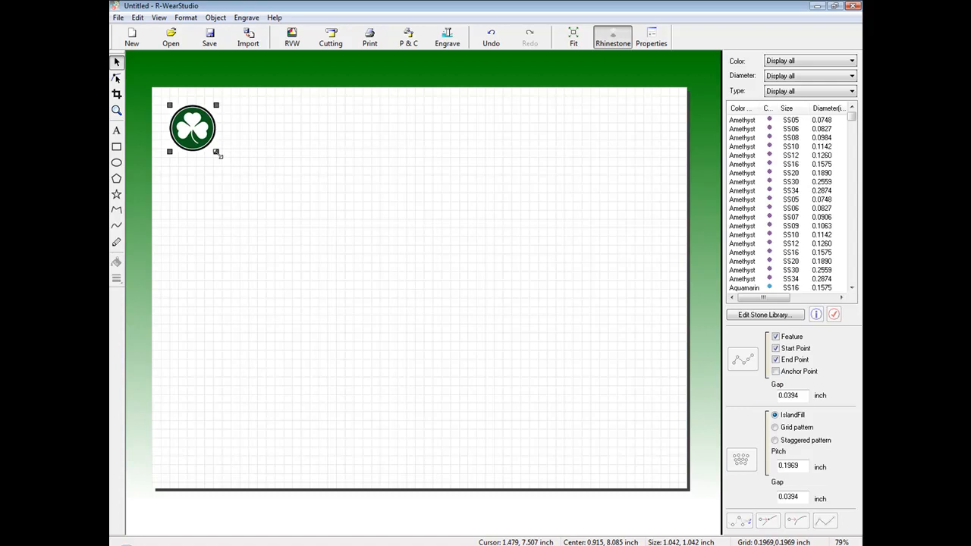
left_click_drag(217, 154, 322, 257)
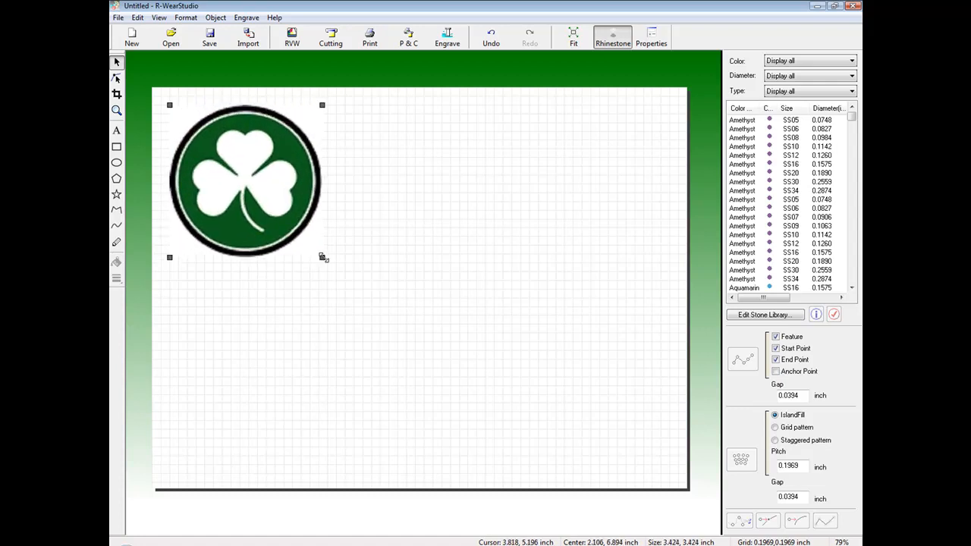
left_click_drag(321, 257, 337, 272)
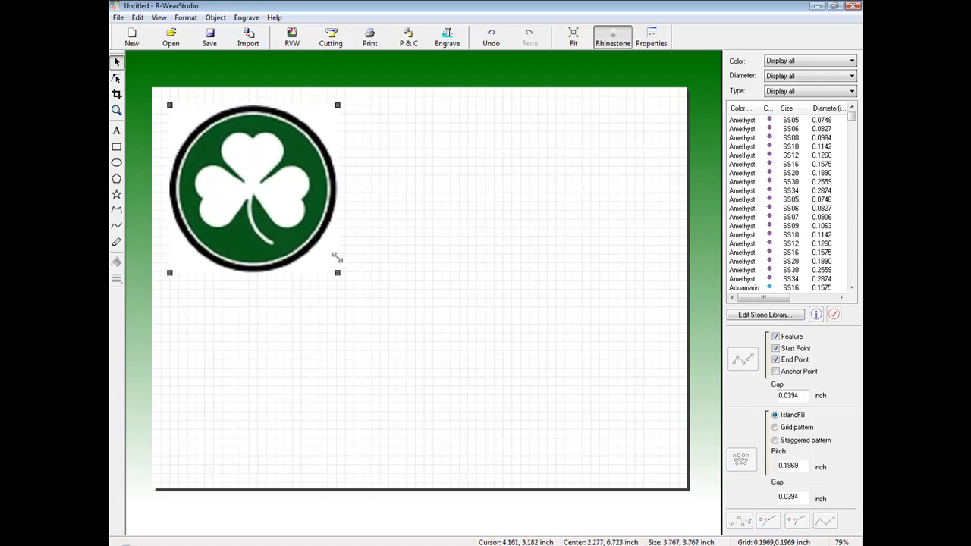
left_click_drag(338, 272, 352, 288)
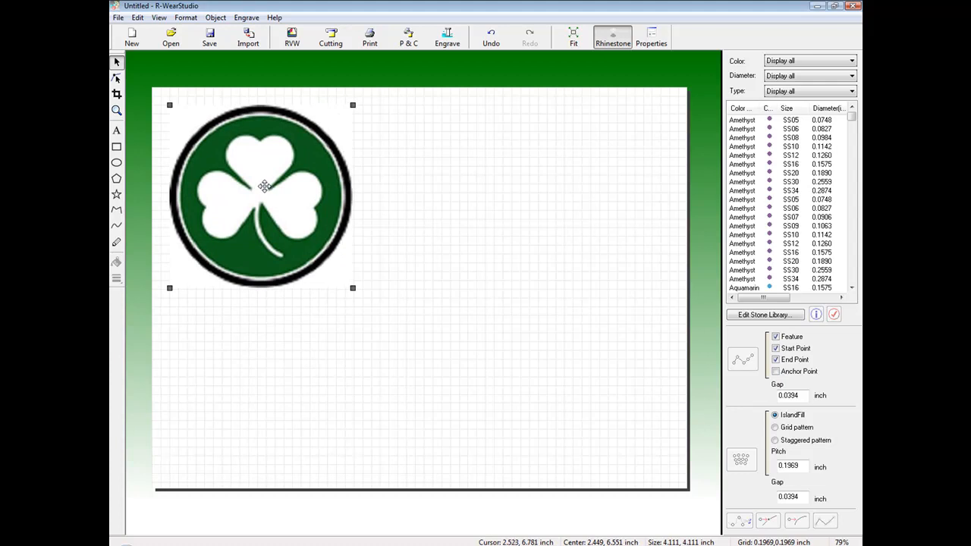
- Set the clover picture's Properties width to 6 inches and move it to page centre
right_click(264, 186)
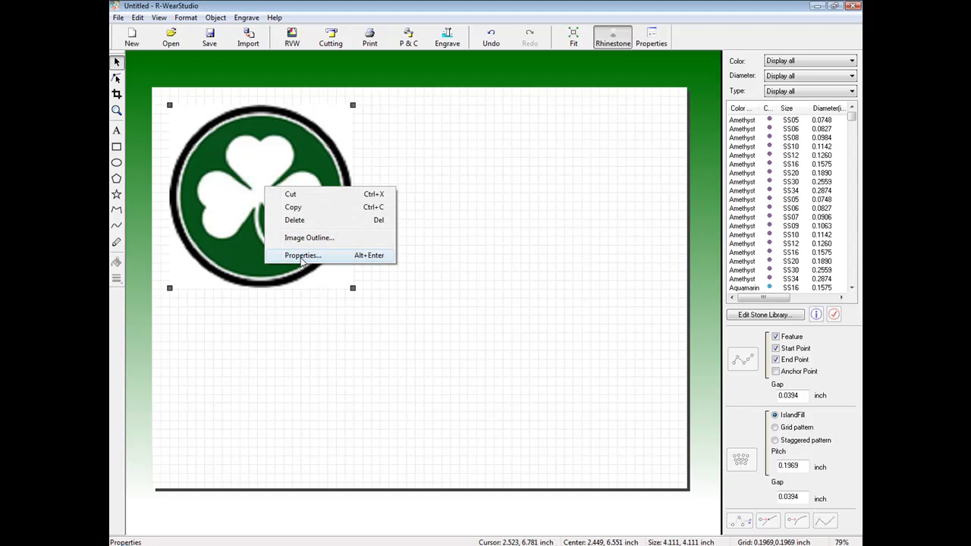
left_click(303, 255)
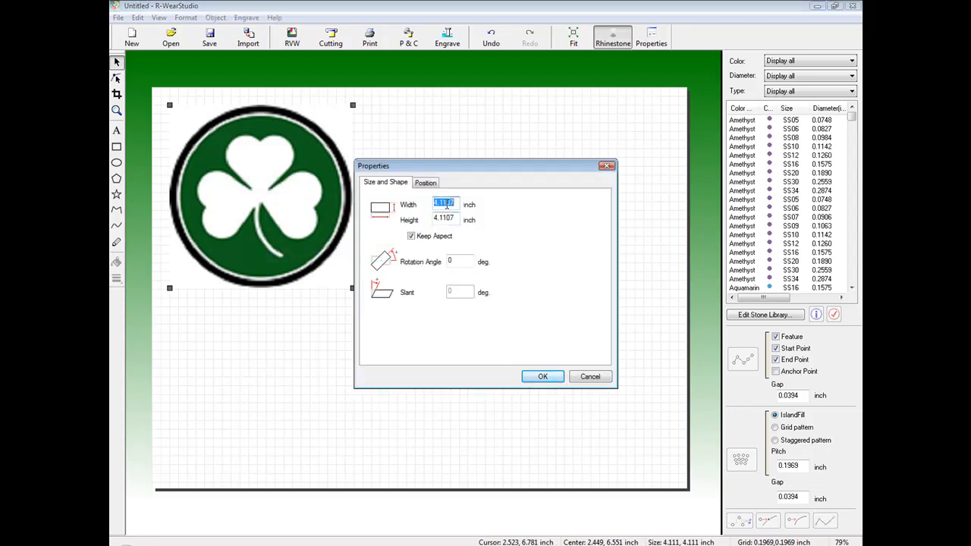
type("6")
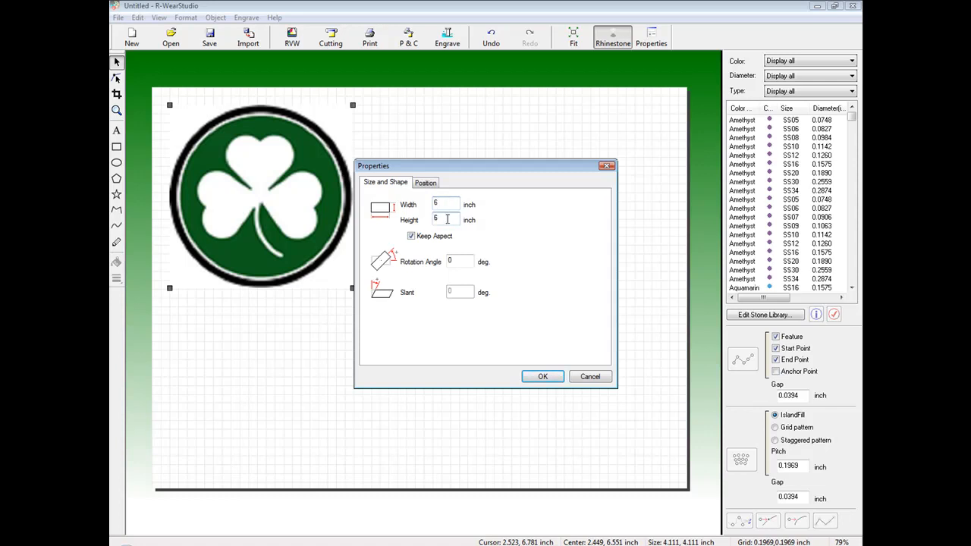
left_click(542, 376)
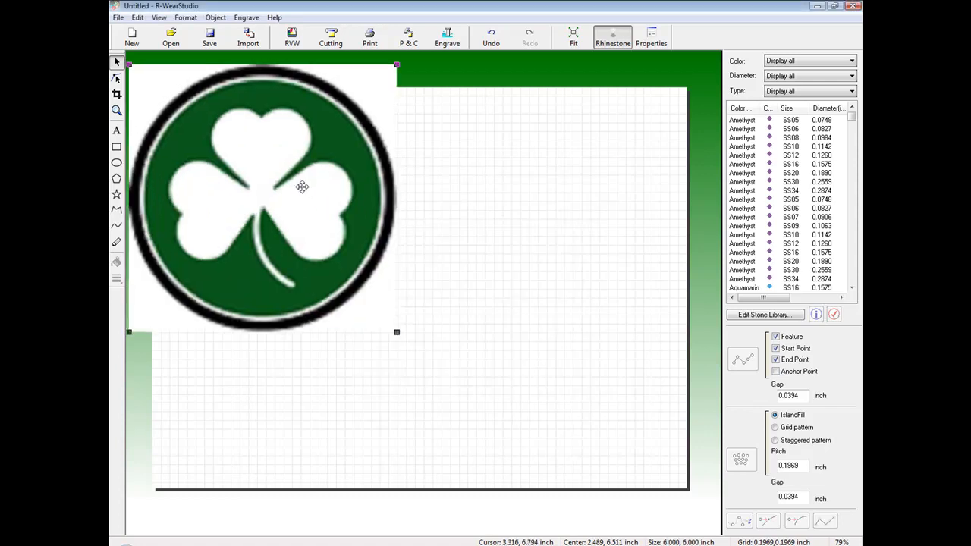
left_click_drag(302, 187, 447, 260)
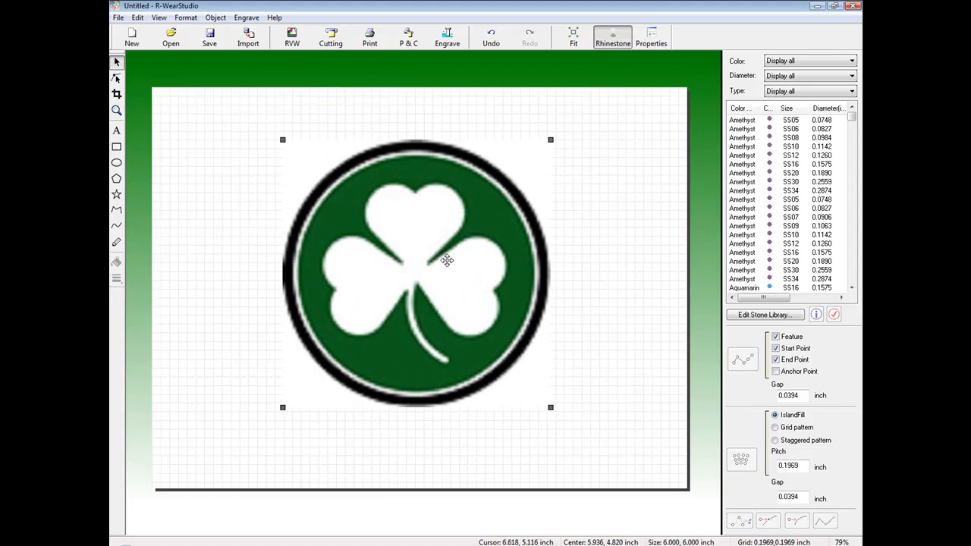
mouse_move(444, 263)
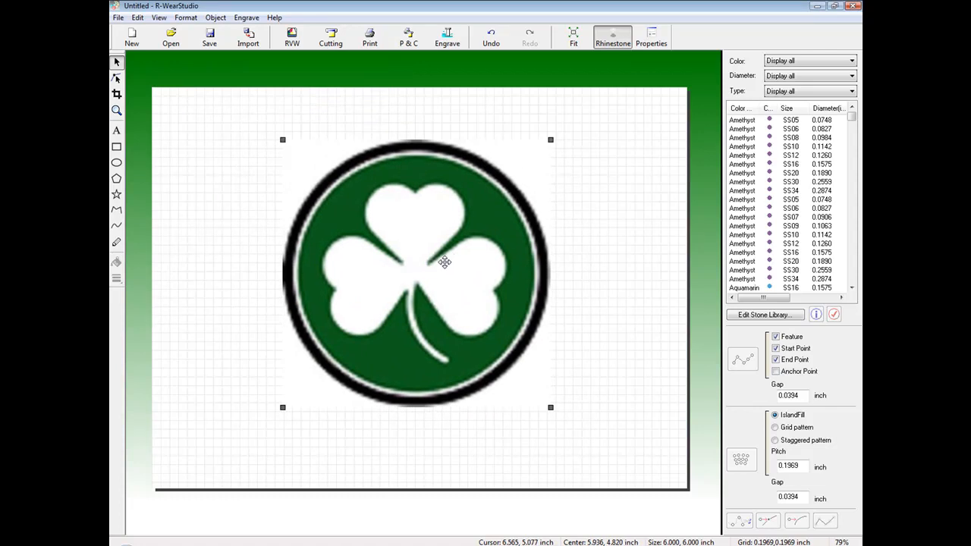
mouse_move(434, 255)
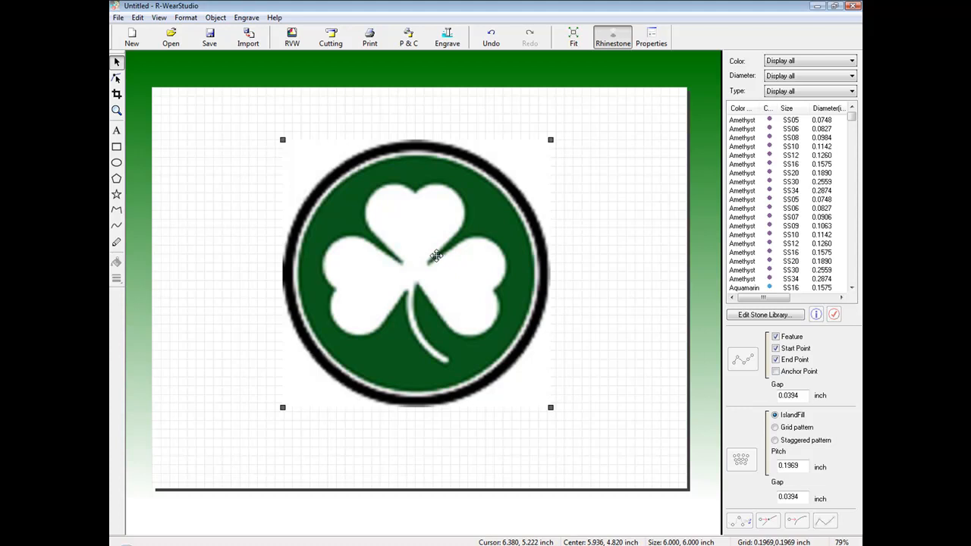
mouse_move(419, 265)
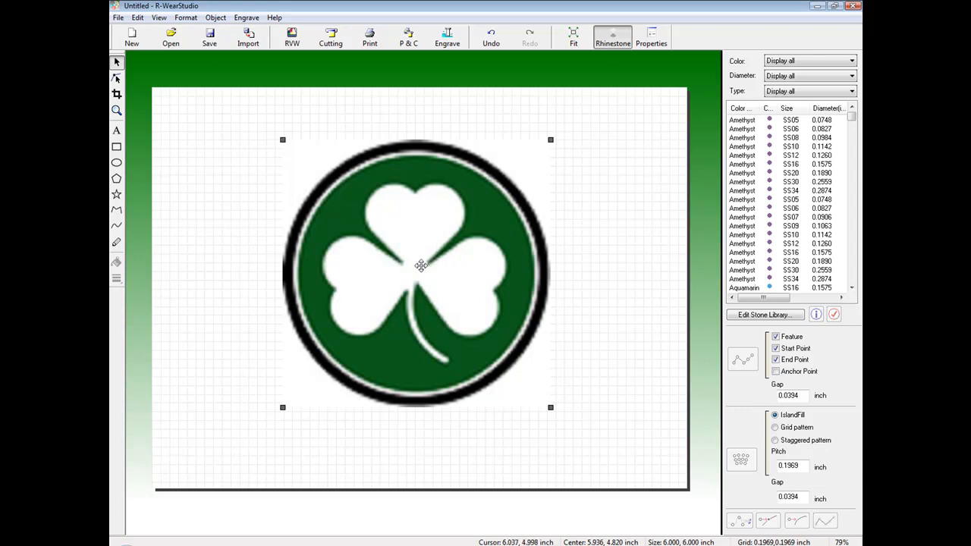
- Trace the clover with Image Outline, settling the density slider at medium-light
left_click(215, 17)
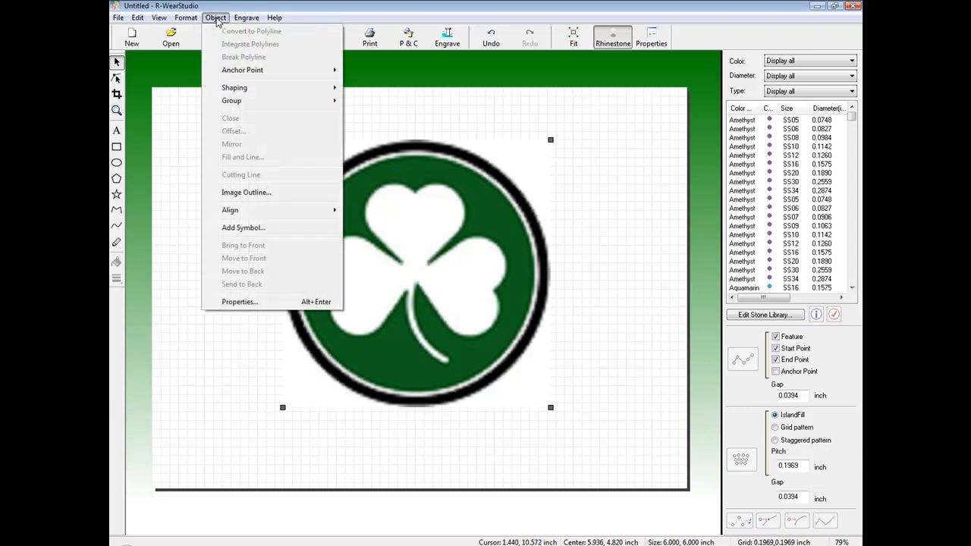
mouse_move(246, 192)
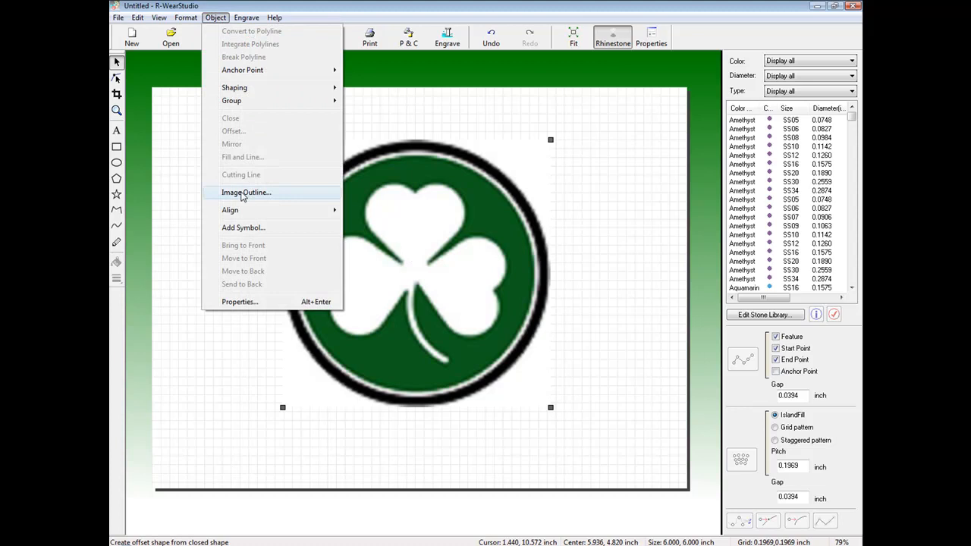
left_click(245, 192)
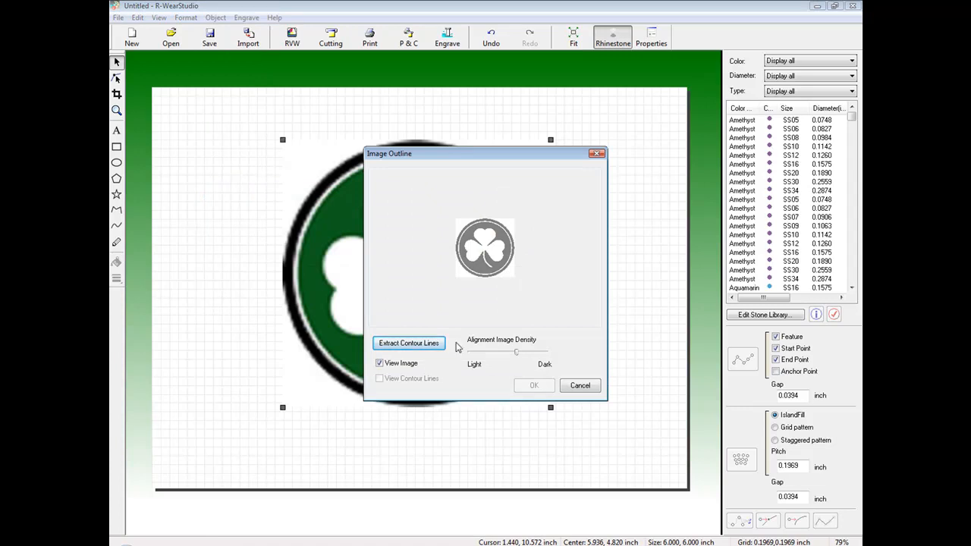
mouse_move(496, 351)
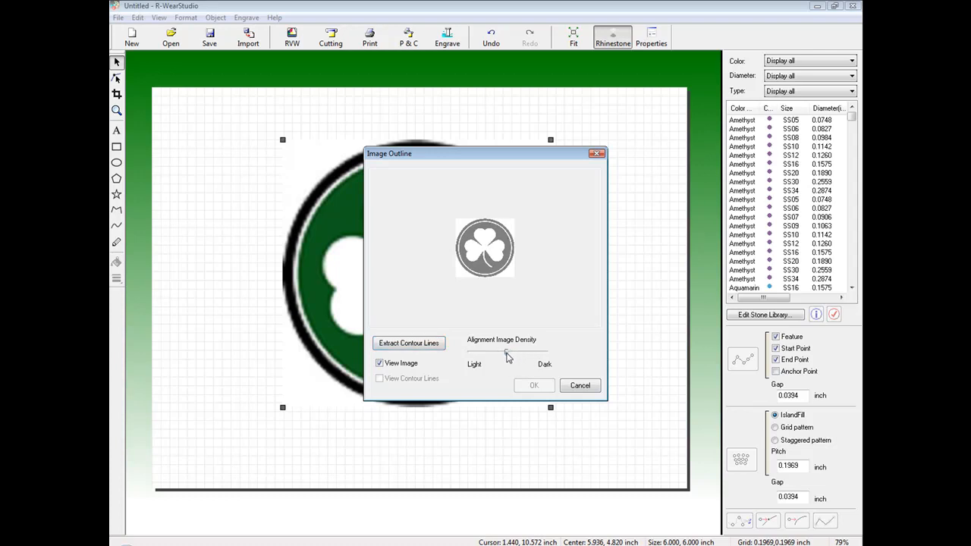
mouse_move(499, 356)
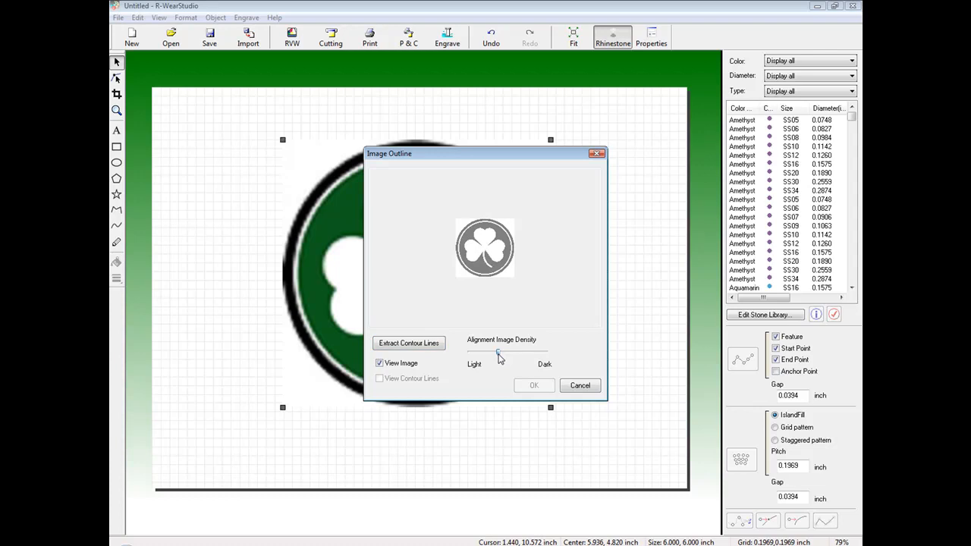
left_click_drag(499, 354, 535, 353)
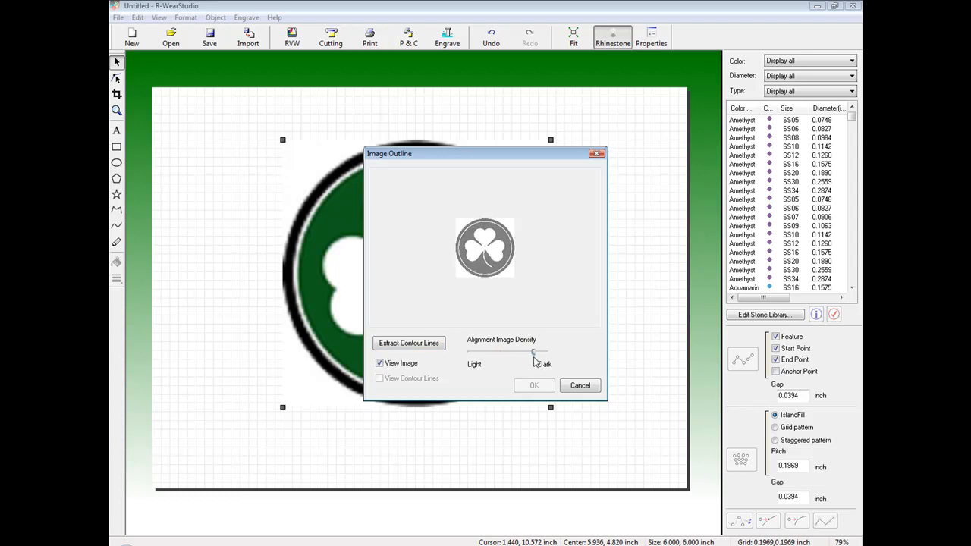
left_click_drag(533, 352, 547, 352)
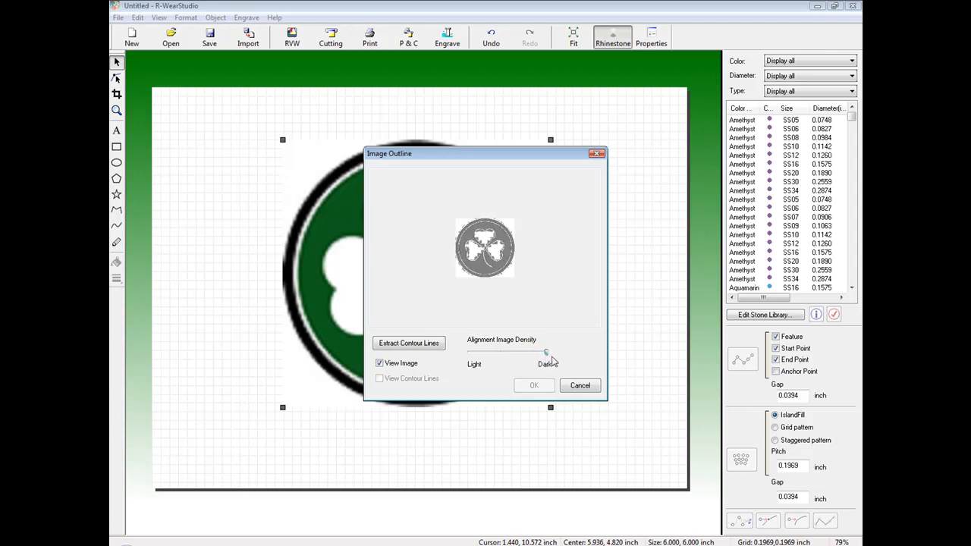
left_click_drag(546, 351, 494, 351)
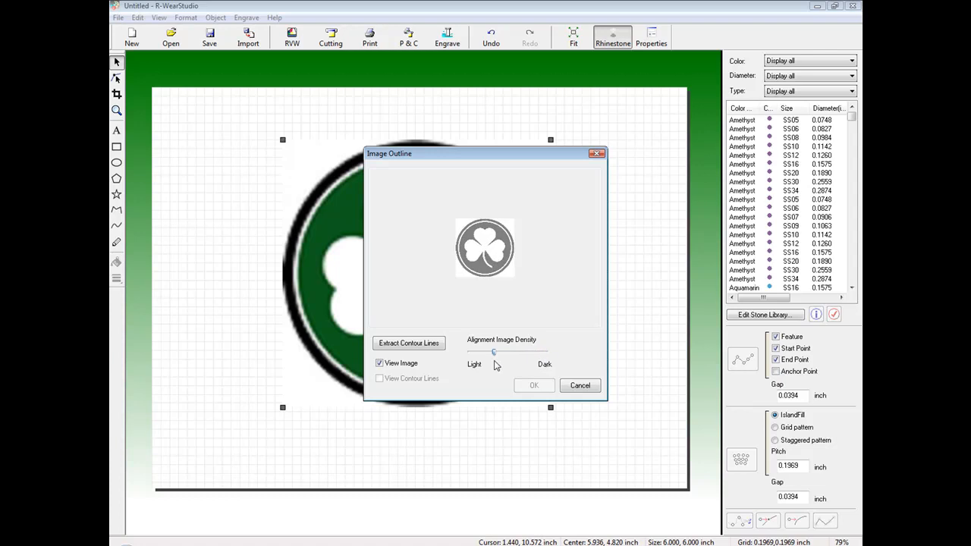
left_click_drag(494, 352, 469, 351)
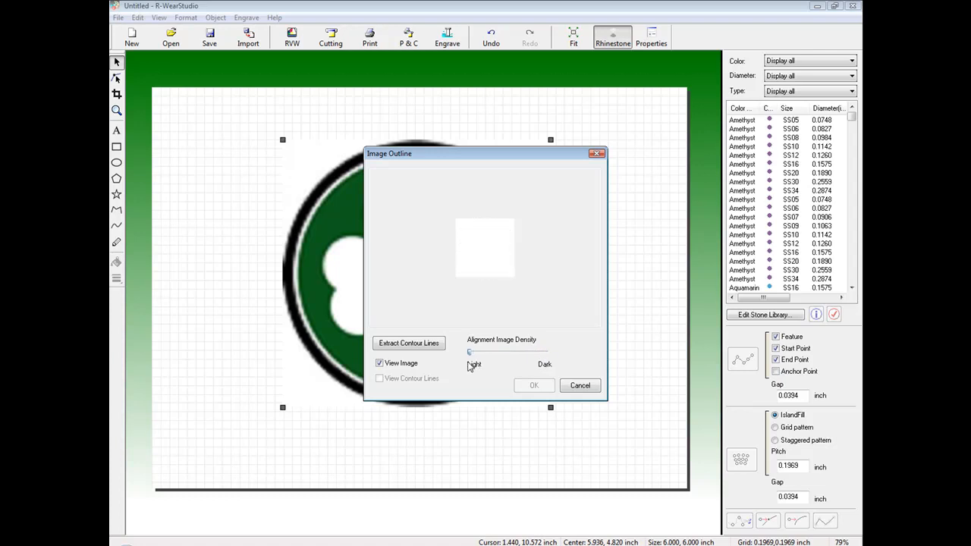
left_click_drag(469, 352, 486, 352)
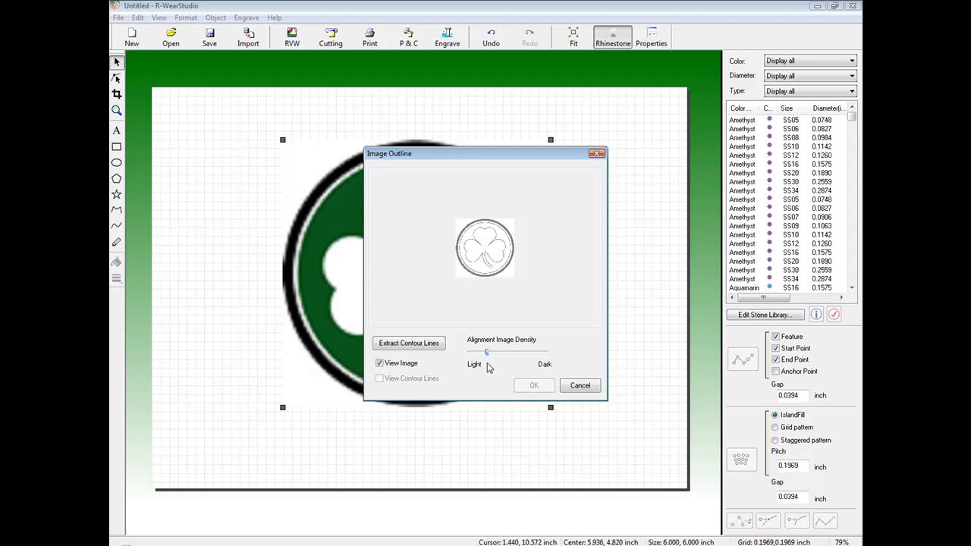
left_click_drag(486, 352, 493, 352)
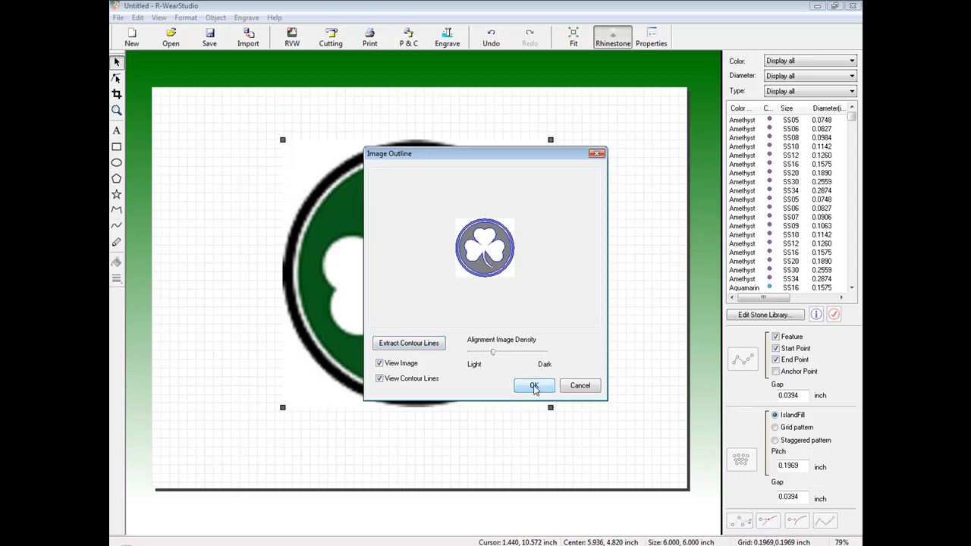
- Accept the traced contours, delete the original clover bitmap and select the vector outlines
left_click(534, 385)
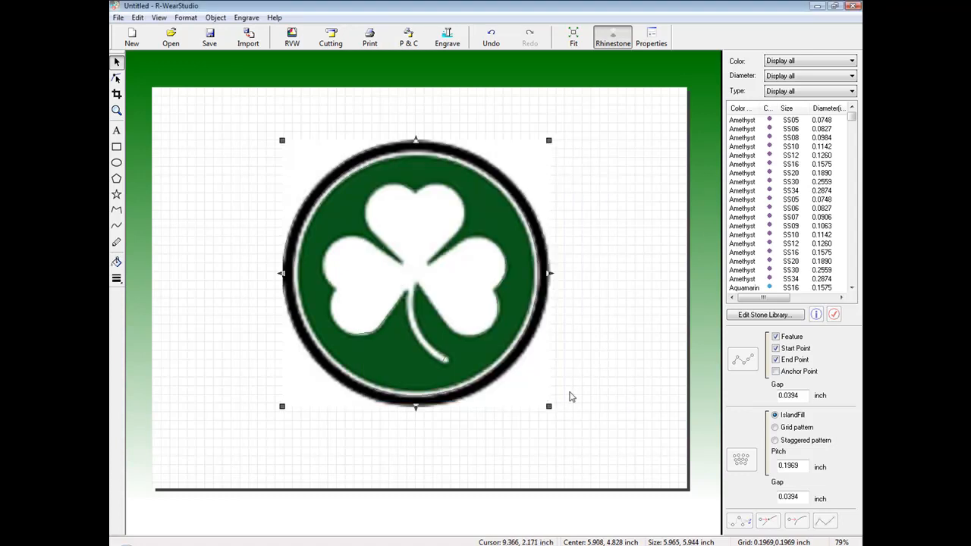
left_click(535, 402)
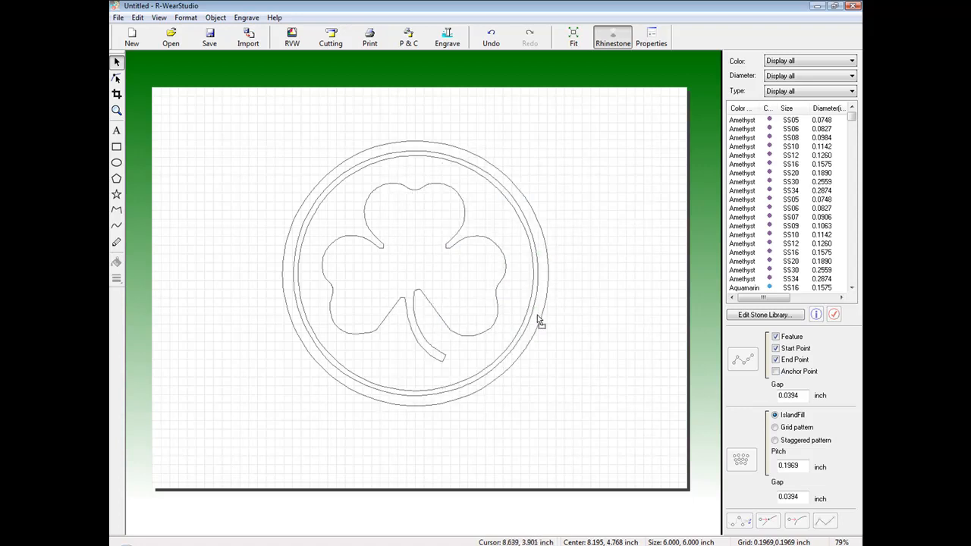
left_click(416, 273)
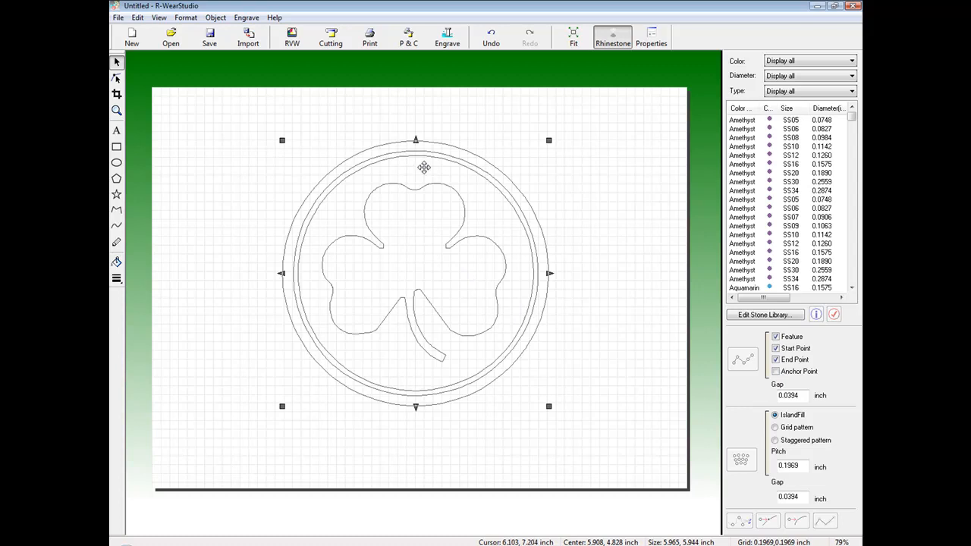
mouse_move(480, 320)
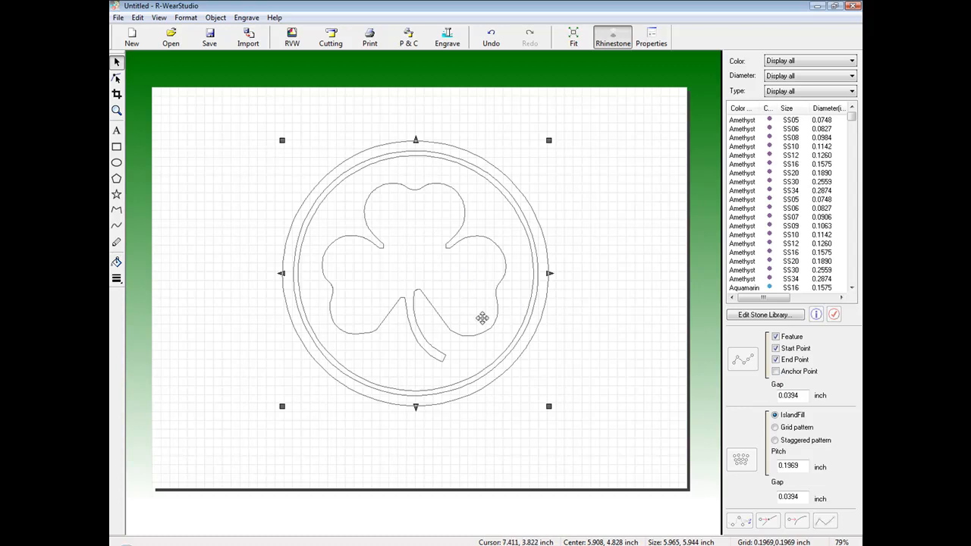
mouse_move(502, 325)
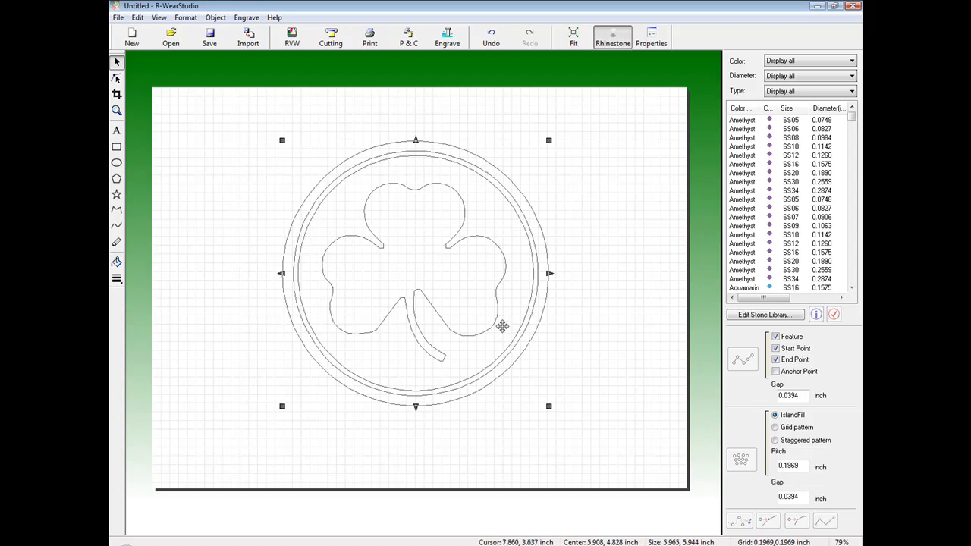
mouse_move(507, 295)
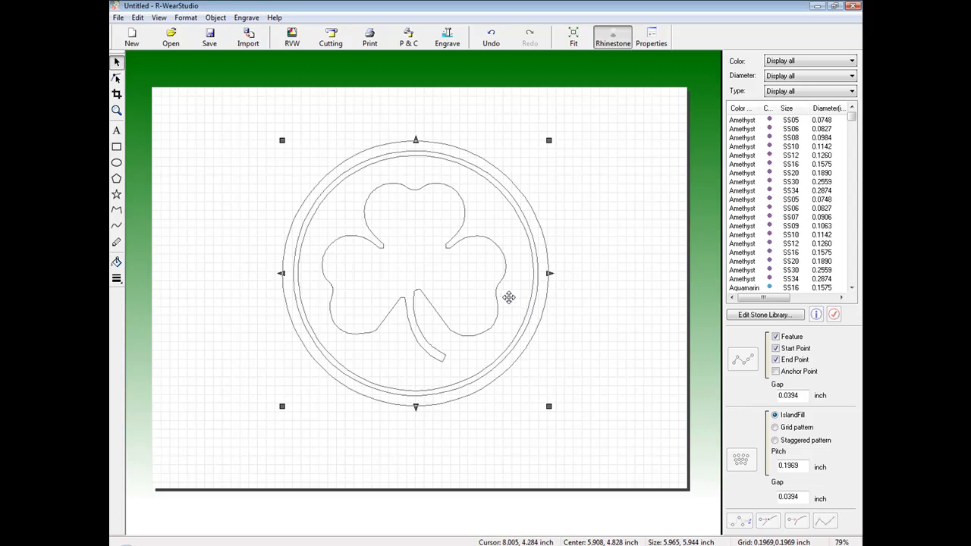
left_click(215, 17)
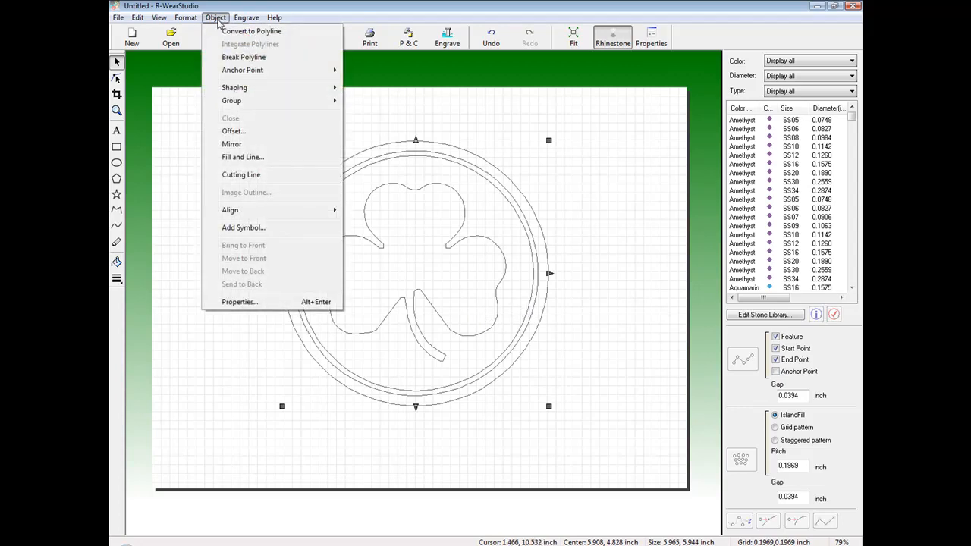
- Break the traced outlines into separate shapes with Object > Break Polyline
left_click(244, 56)
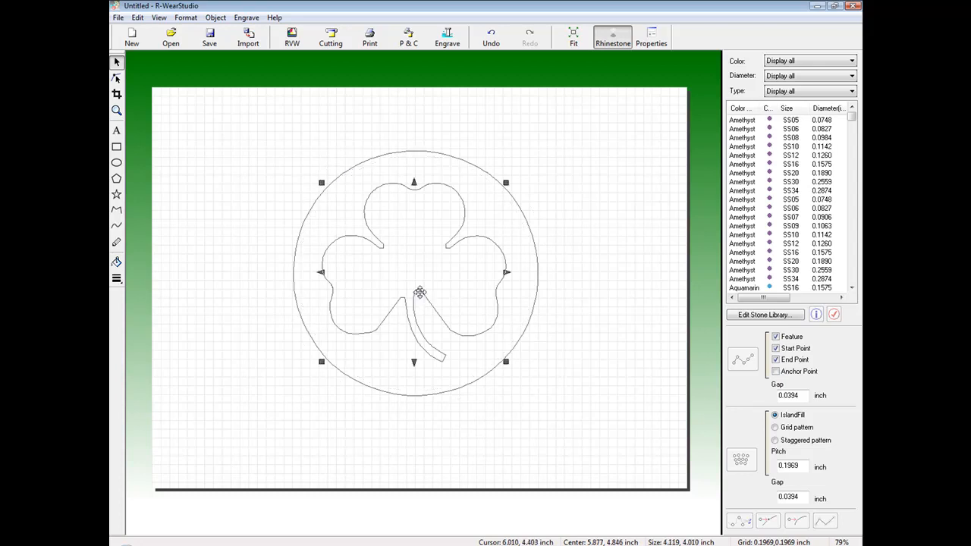
mouse_move(152, 97)
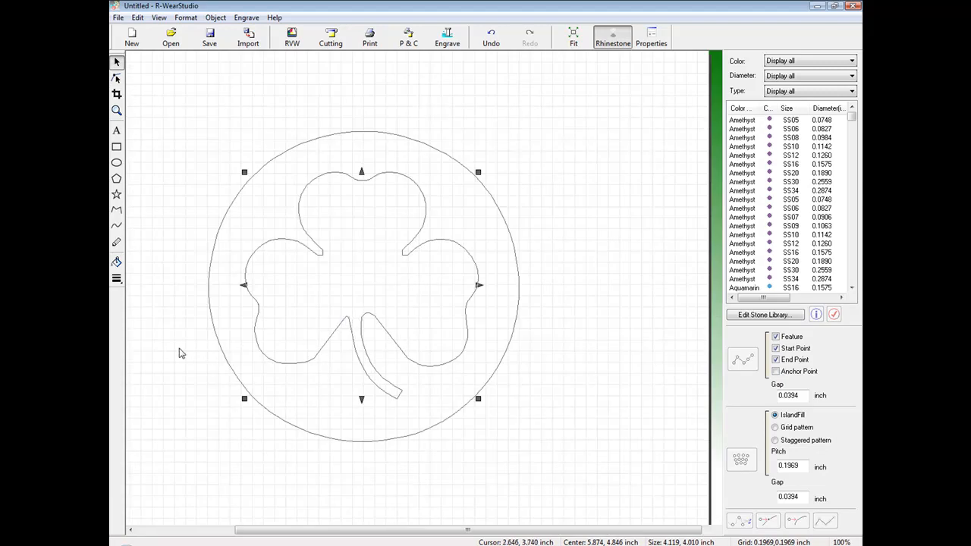
- Select the circle and filter stones to transparent, 3–5mm, hotfix for the crystal outline
left_click(175, 146)
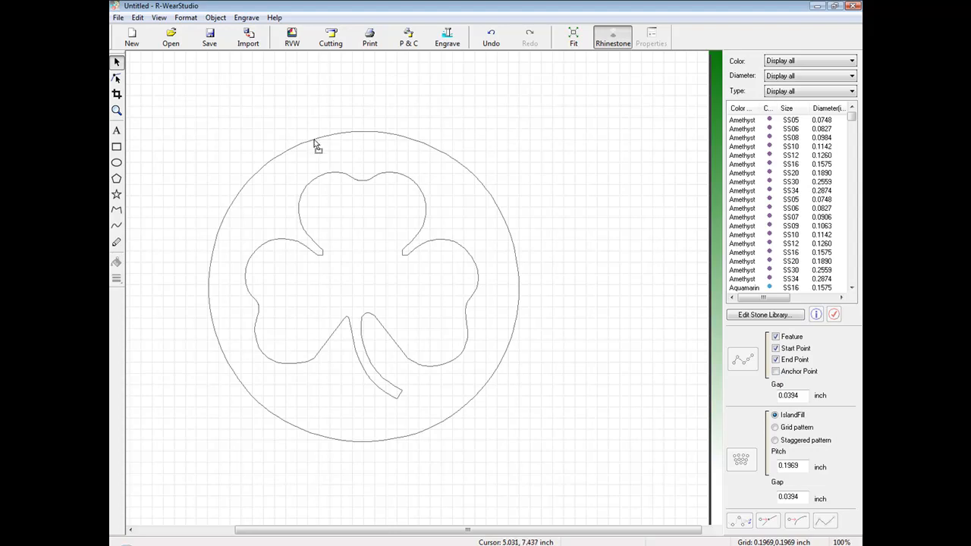
left_click(848, 59)
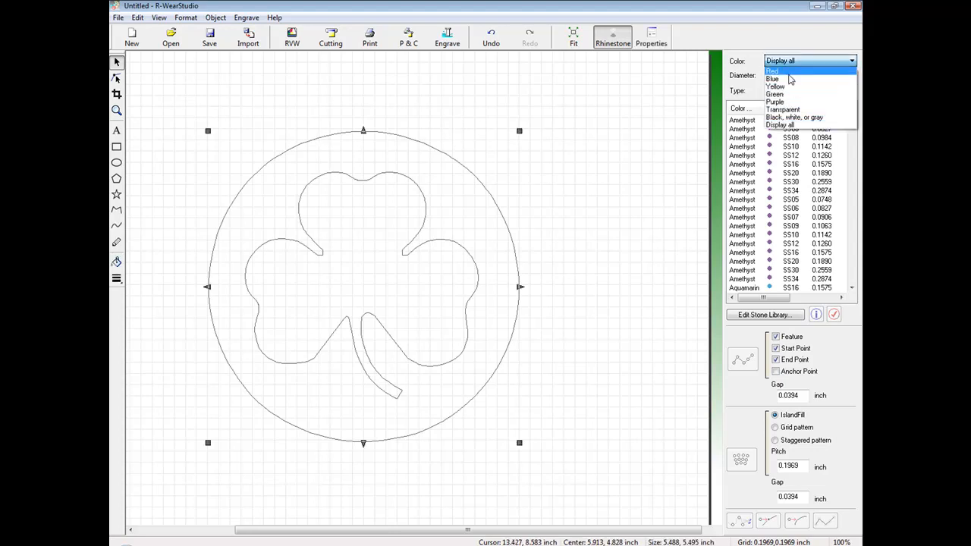
left_click(781, 109)
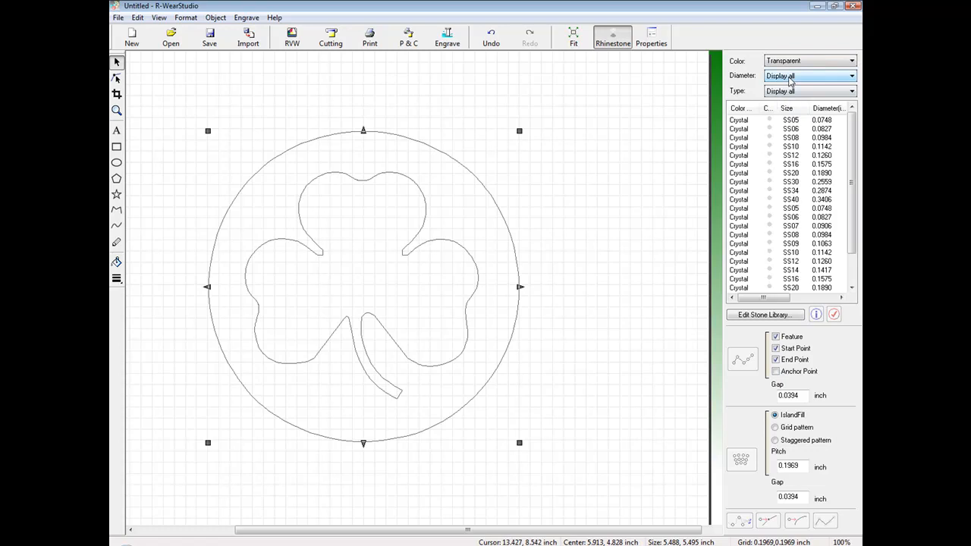
left_click(803, 76)
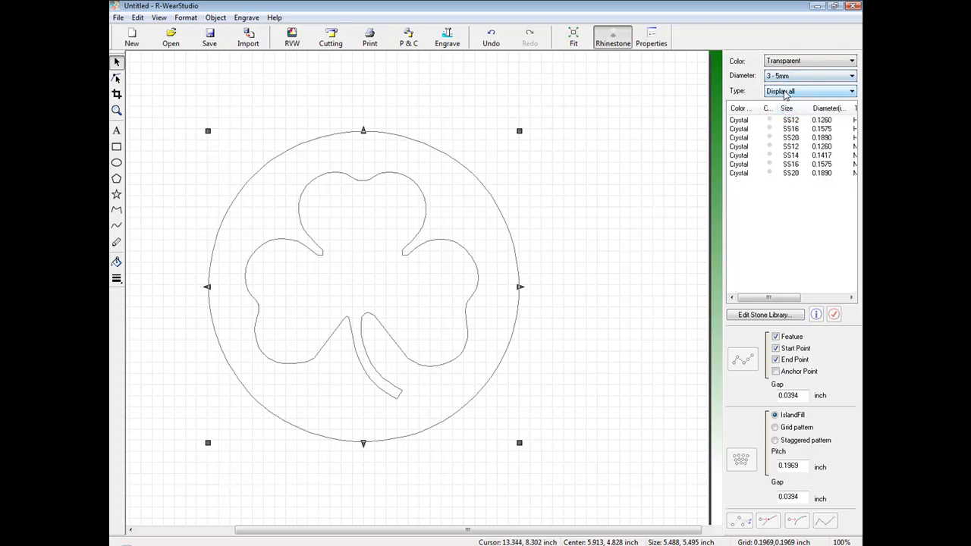
left_click(809, 91)
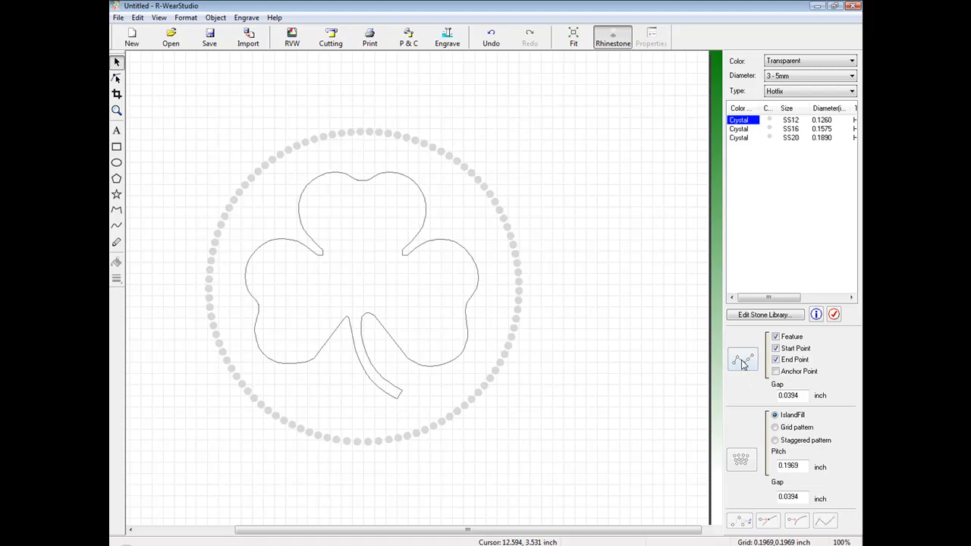
- Select the shamrock, filter stones to green, and fill it with Emerald SS10 rhinestones
left_click(360, 307)
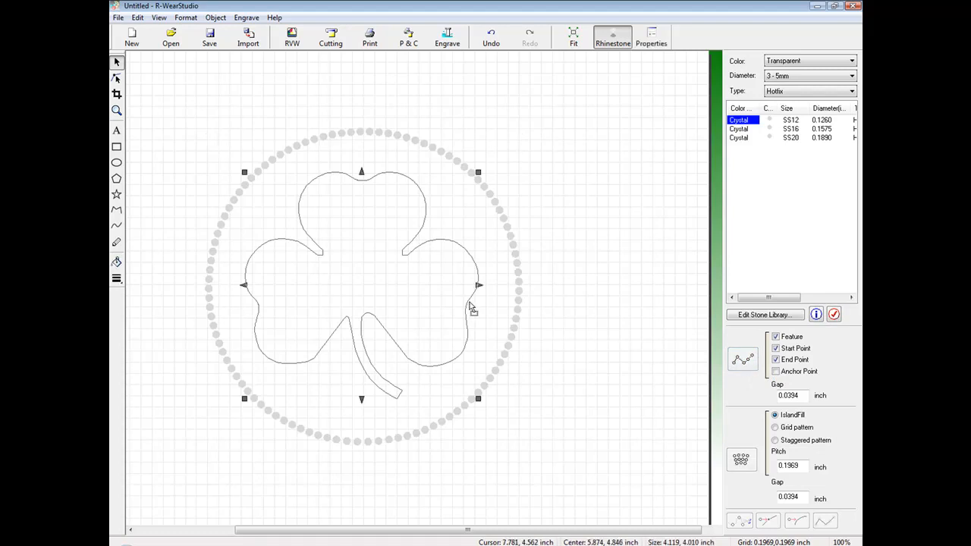
left_click(847, 60)
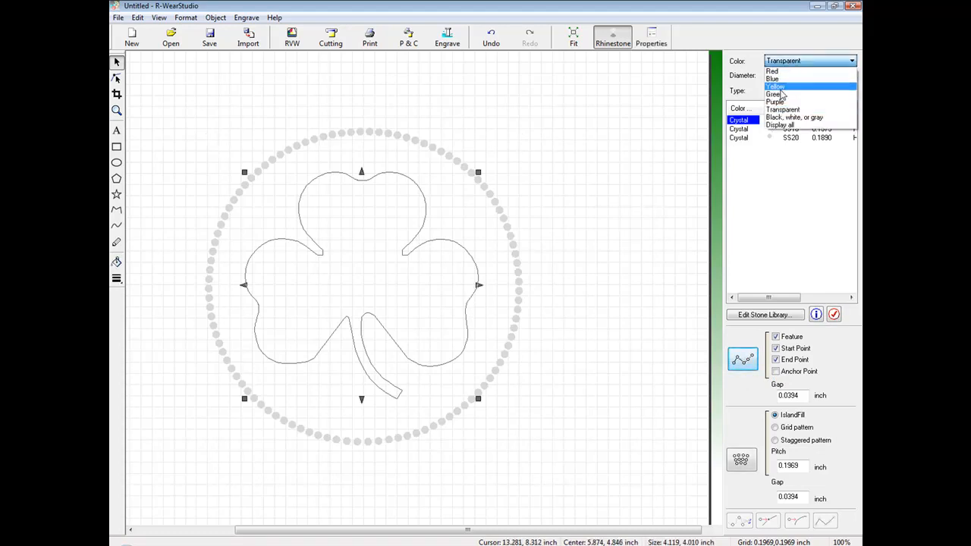
left_click(773, 94)
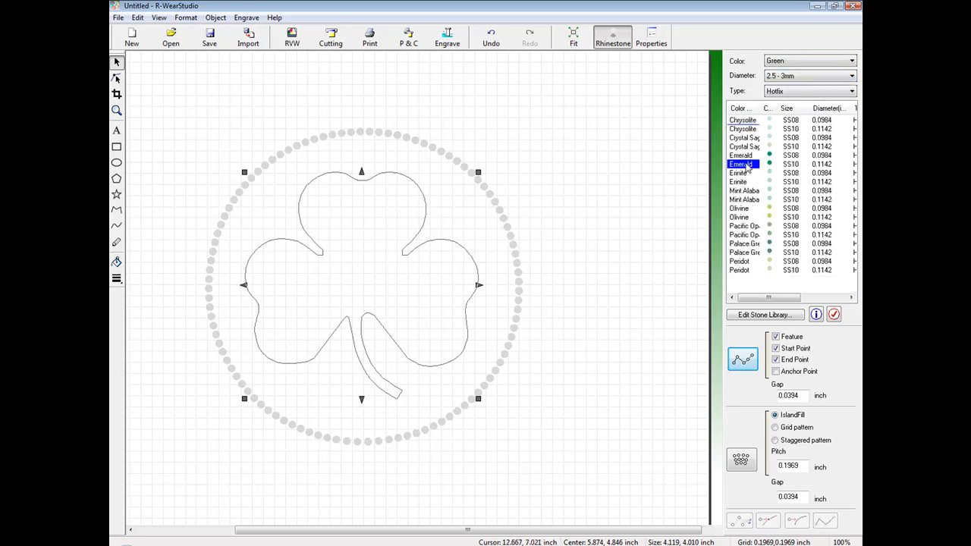
mouse_move(741, 463)
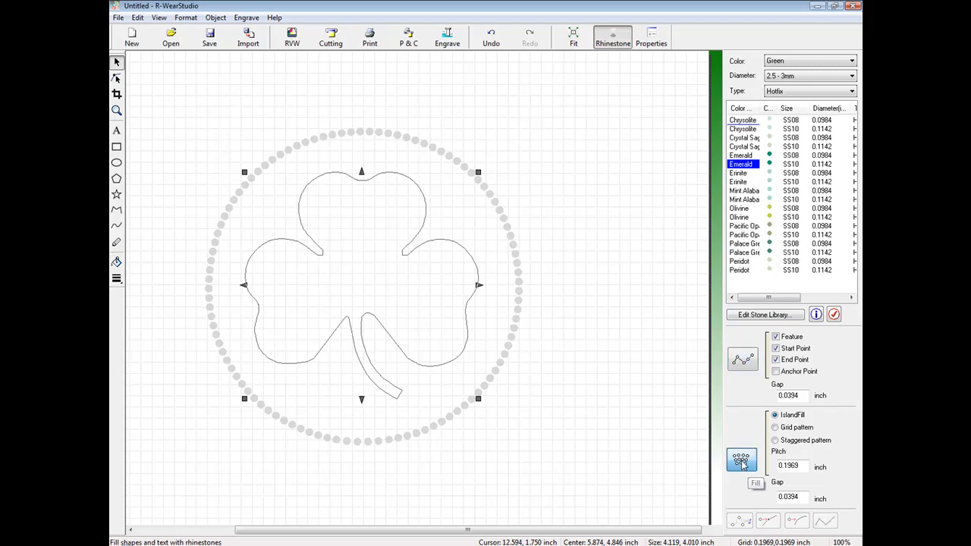
left_click(755, 483)
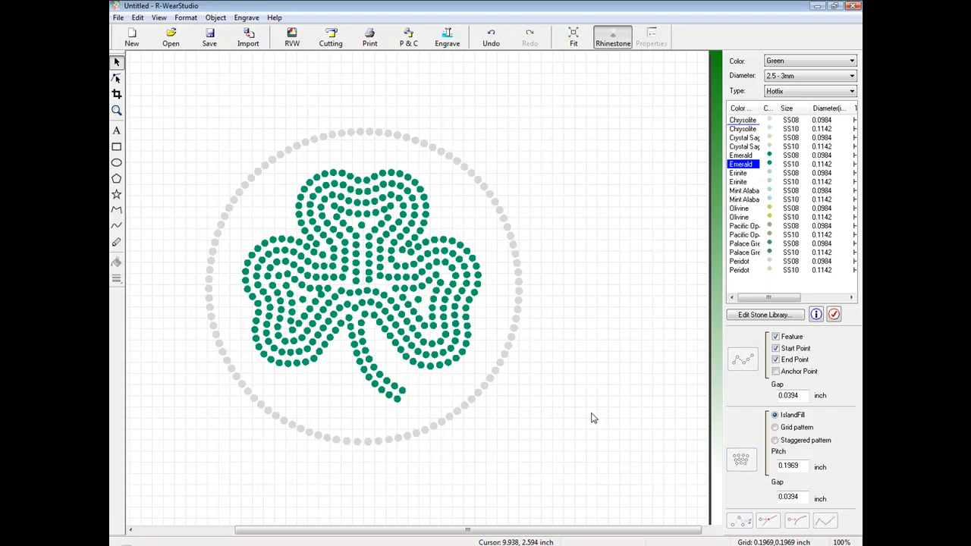